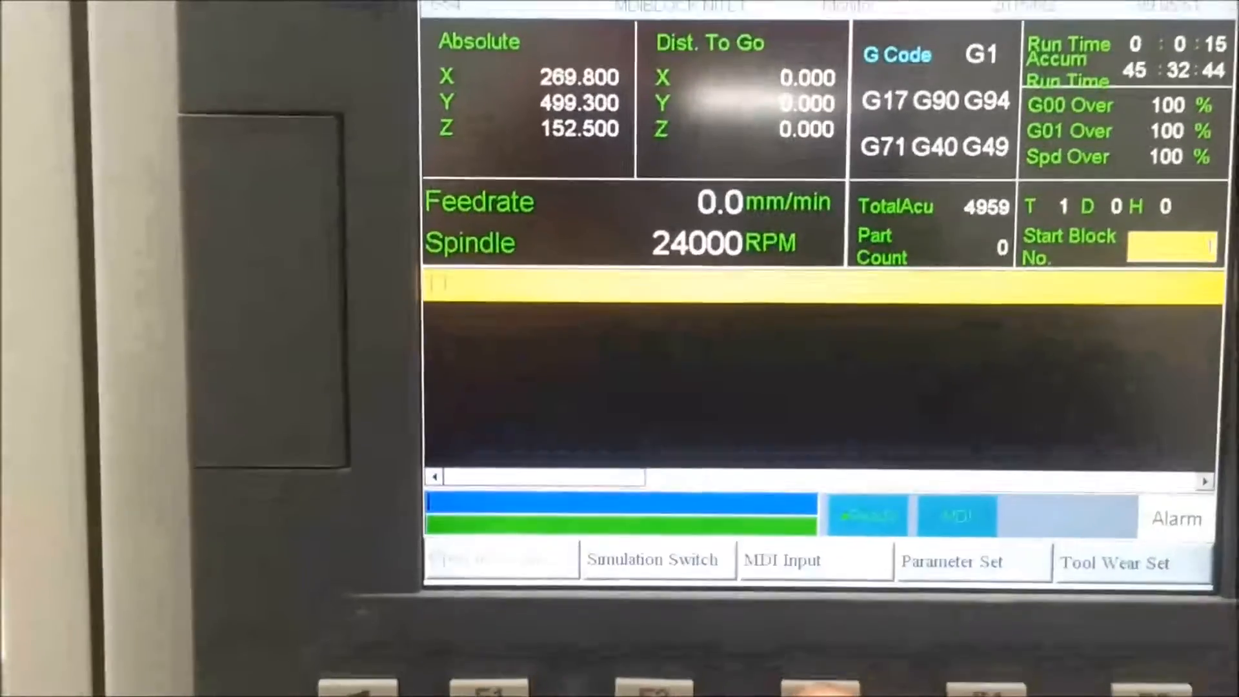
Step: Bring up the MDI input window for entering the T8 tool call
{"action": "left_click", "coordinate": [782, 559]}
{"action": "type", "text": "T8"}
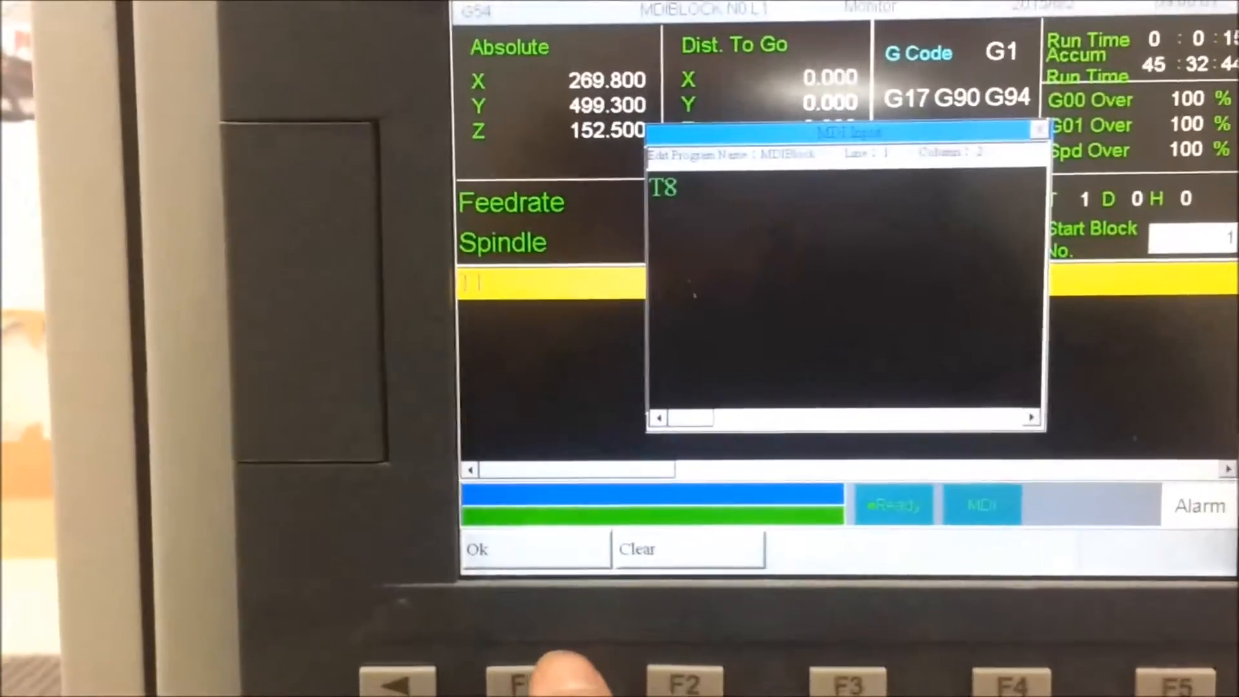
{"action": "left_click", "coordinate": [476, 548]}
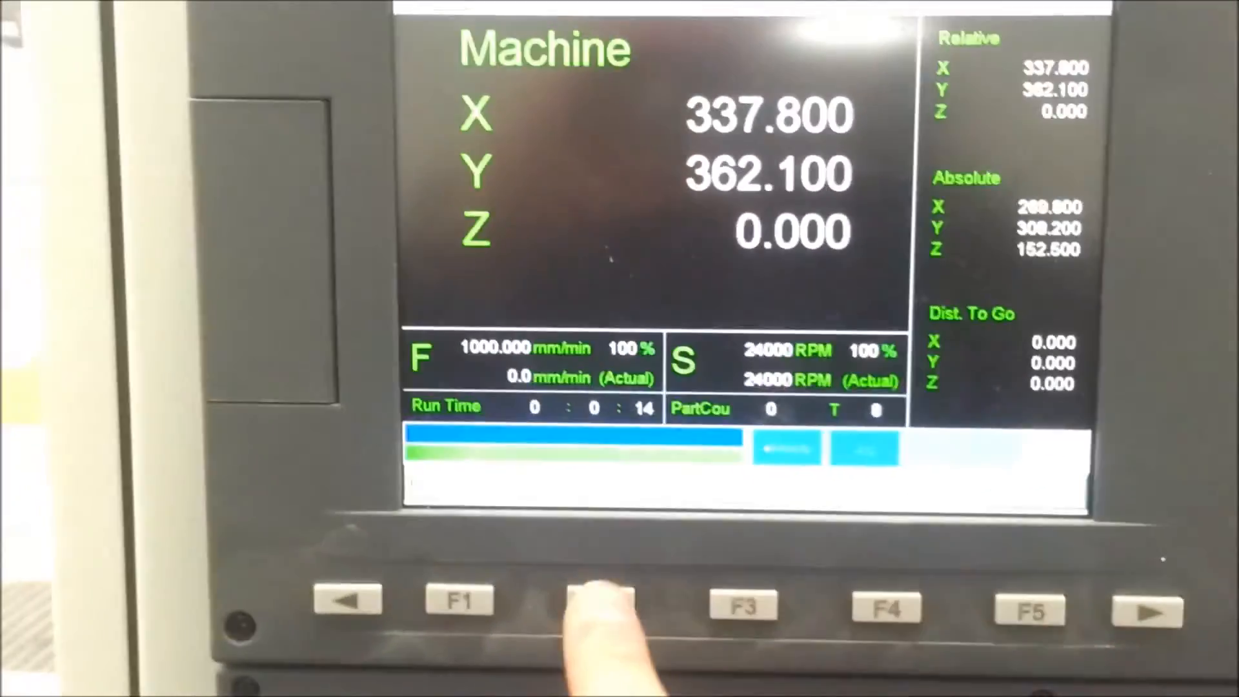
Step: Enter the diagnostics menu and bring up the parameter list (F2)
{"action": "left_click", "coordinate": [600, 604]}
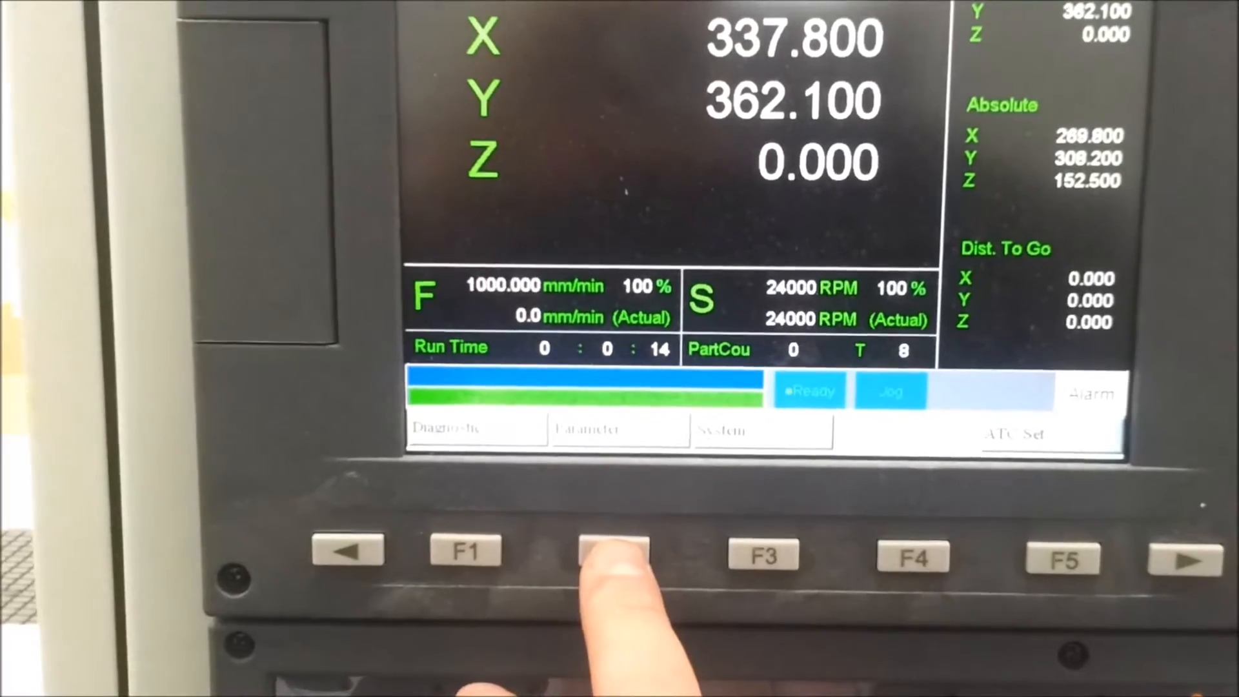
{"action": "left_click", "coordinate": [612, 550]}
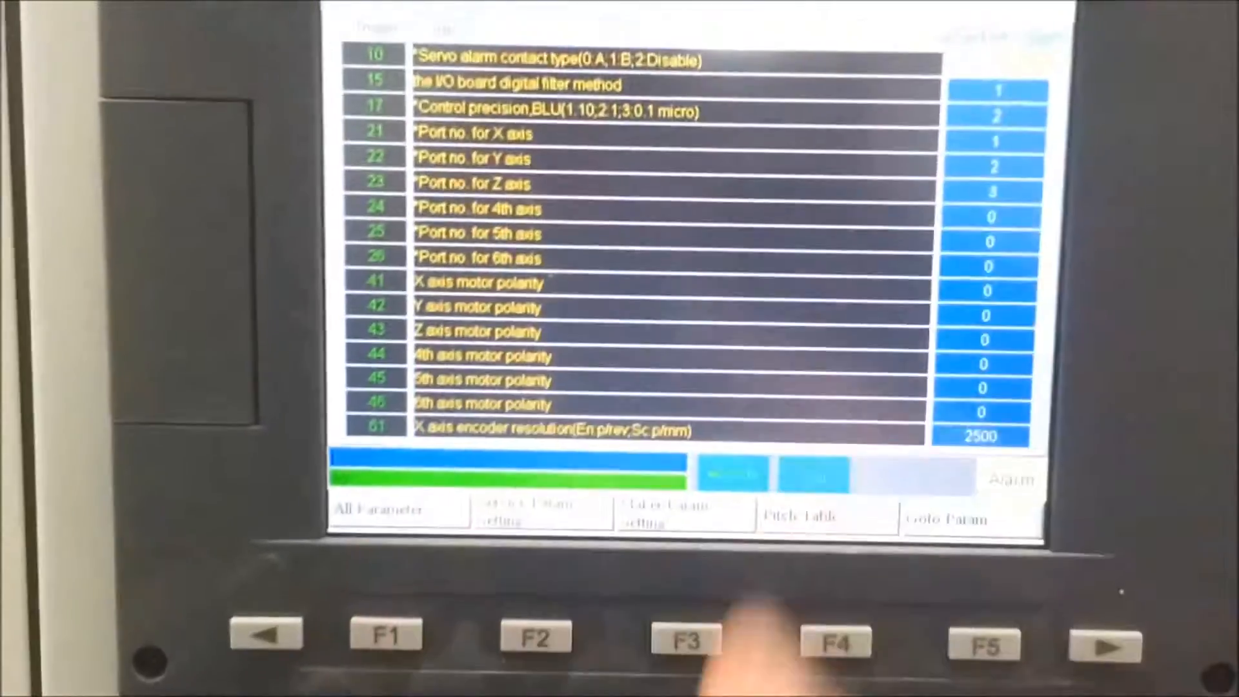